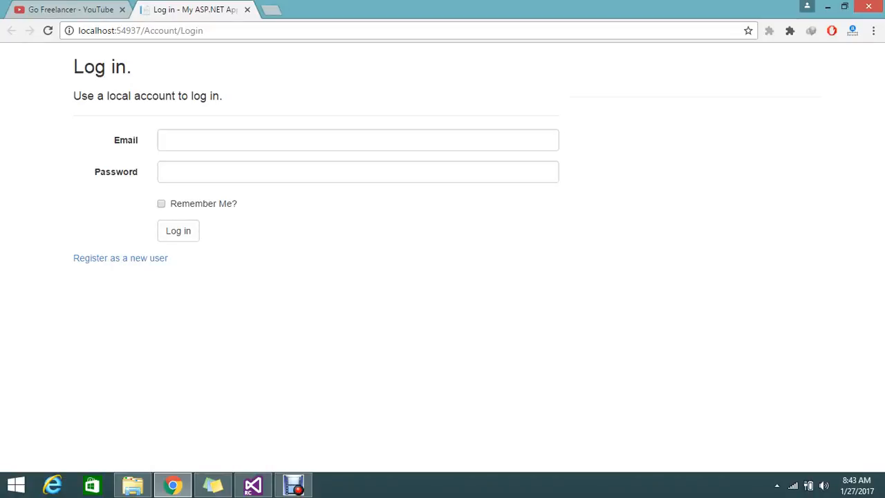
Enter the invalid email 'kjkjhkj' and submit the form to trigger validation
{"action": "left_click", "coordinate": [357, 140]}
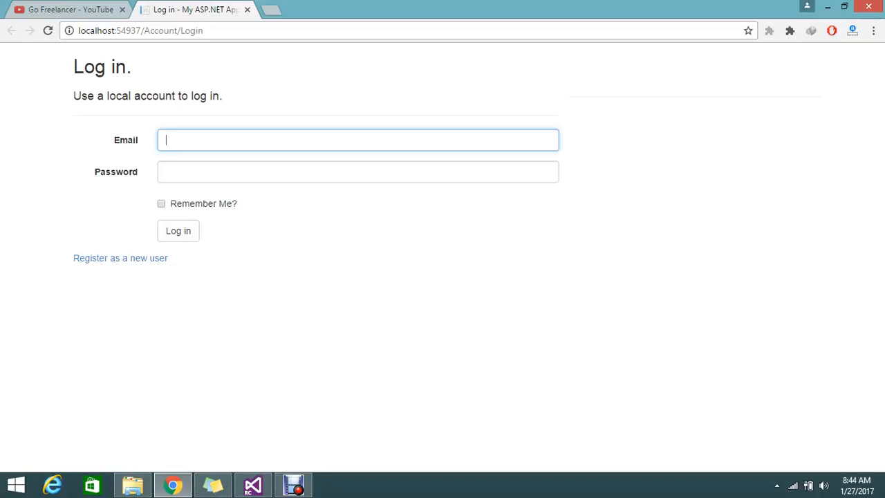
{"action": "type", "text": "kjkjhkj"}
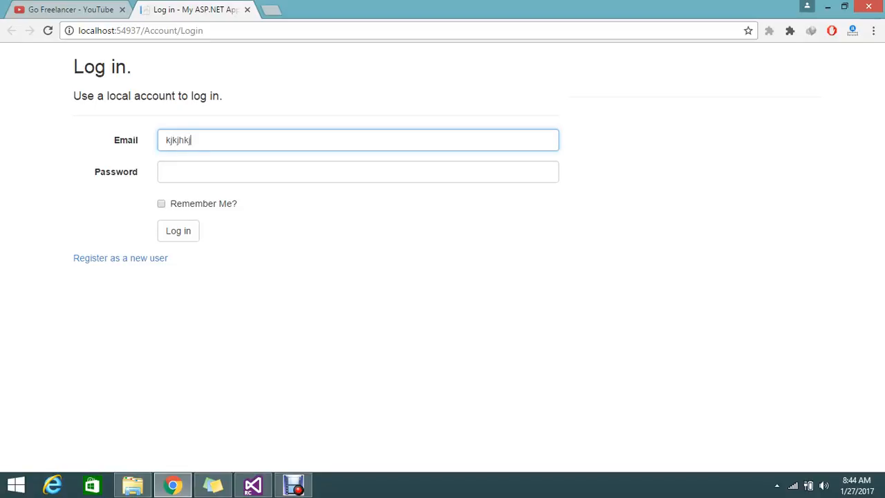
{"action": "left_click", "coordinate": [176, 229]}
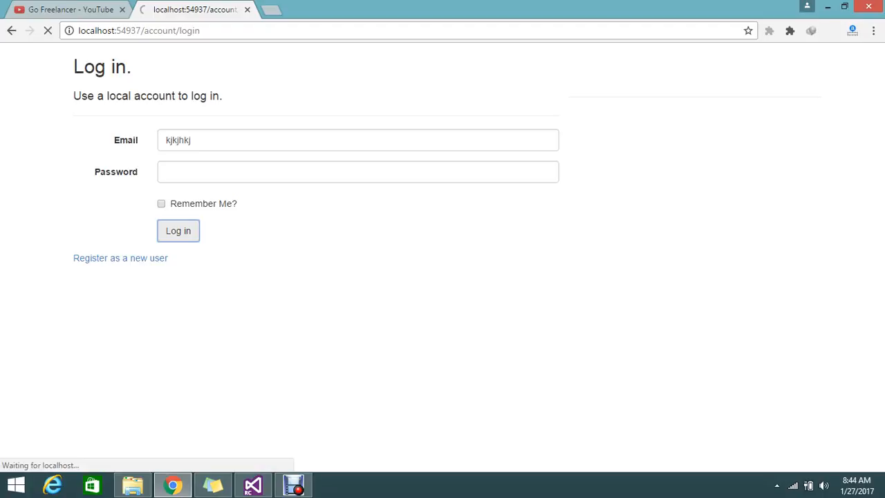
{"action": "left_click", "coordinate": [177, 230]}
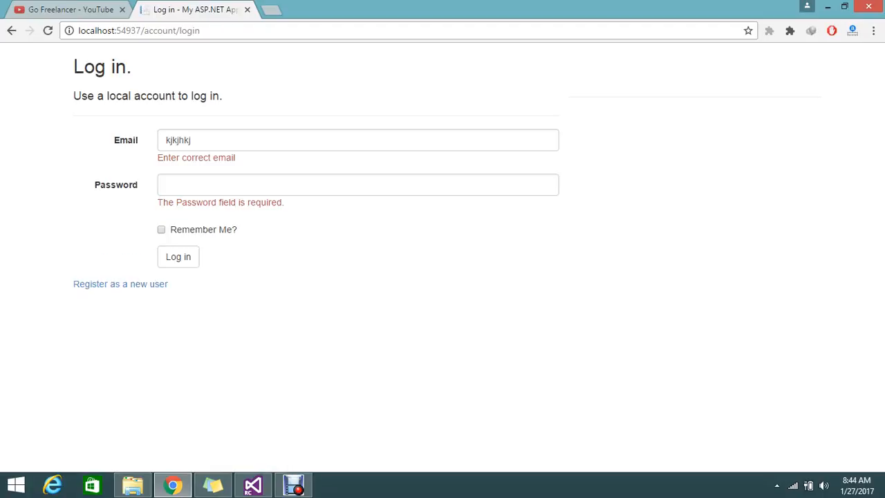
{"action": "left_click", "coordinate": [357, 186]}
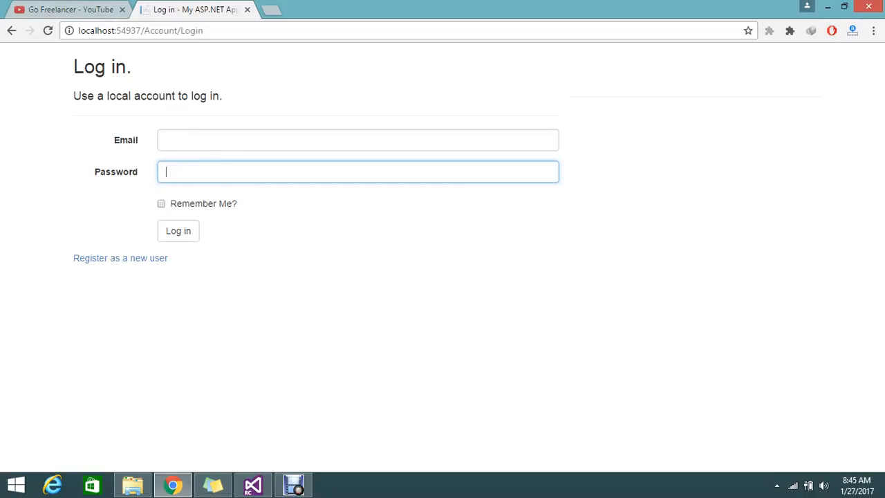
{"action": "left_click", "coordinate": [356, 139]}
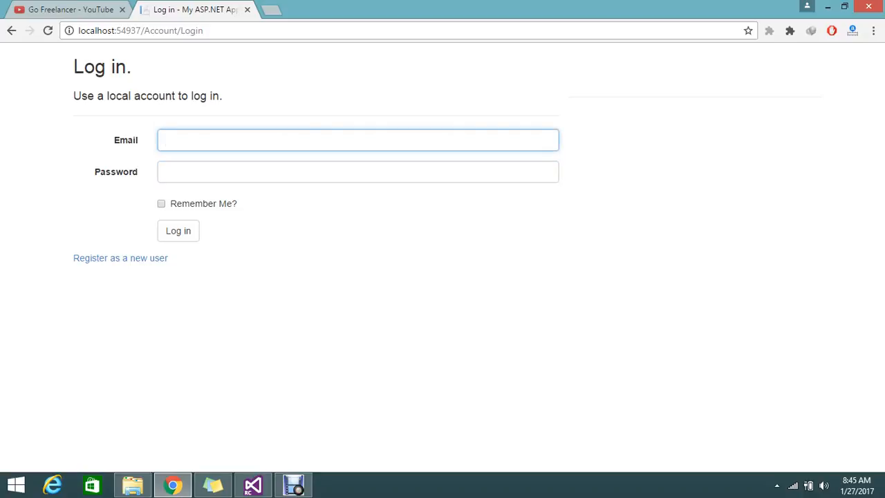
{"action": "type", "text": "asd"}
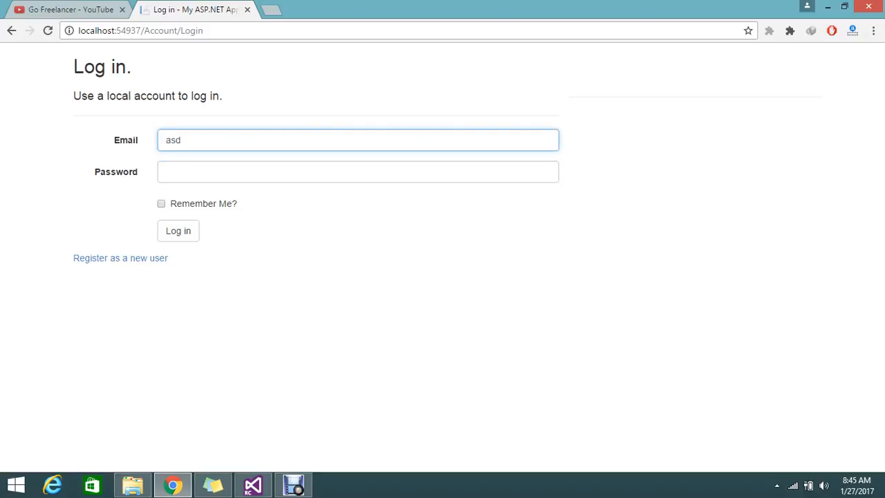
{"action": "key", "text": "Backspace"}
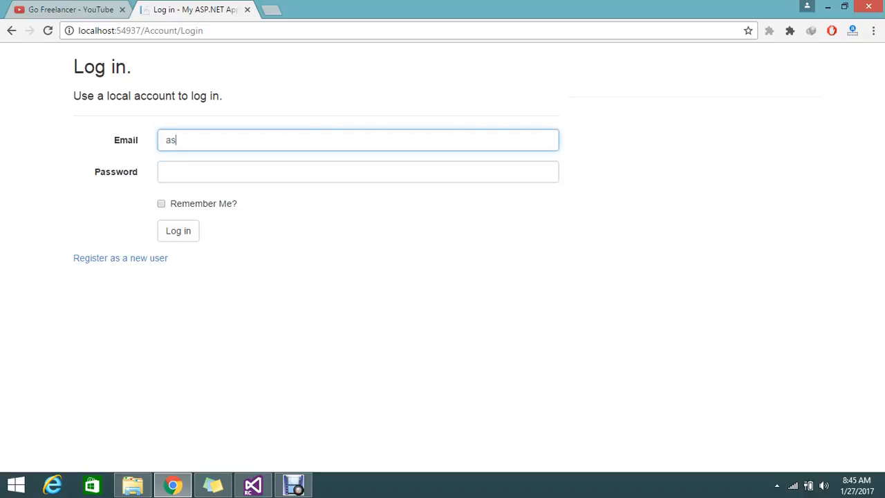
{"action": "type", "text": "@ddd"}
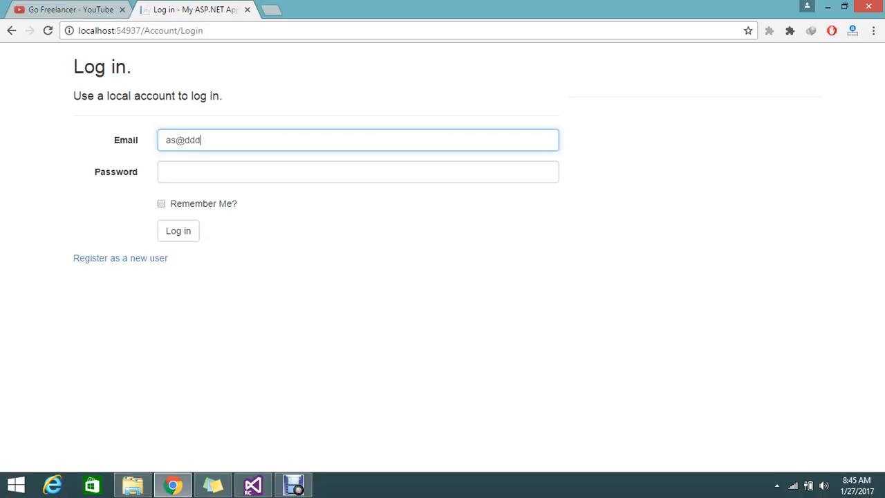
{"action": "type", "text": ".com"}
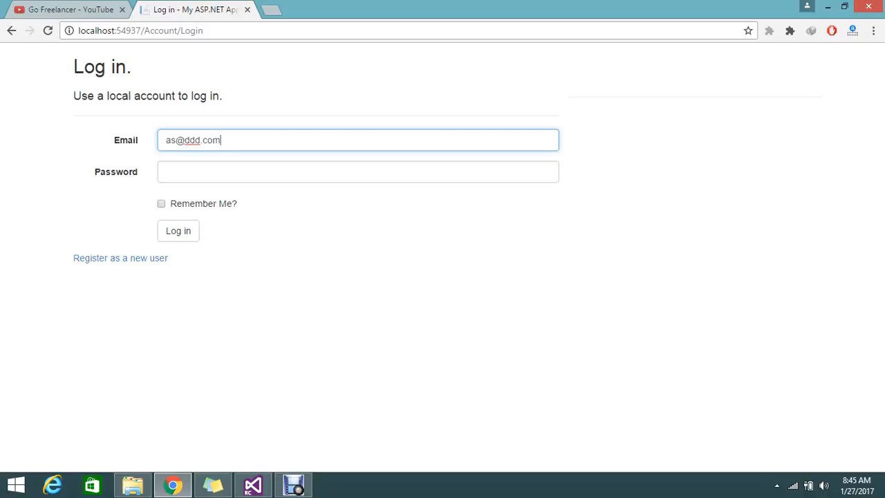
{"action": "left_click", "coordinate": [357, 171]}
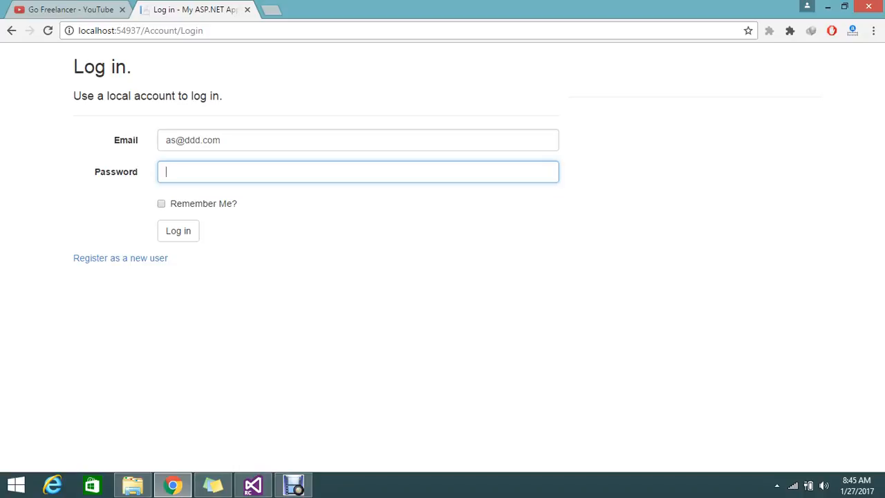
{"action": "type", "text": "fg"}
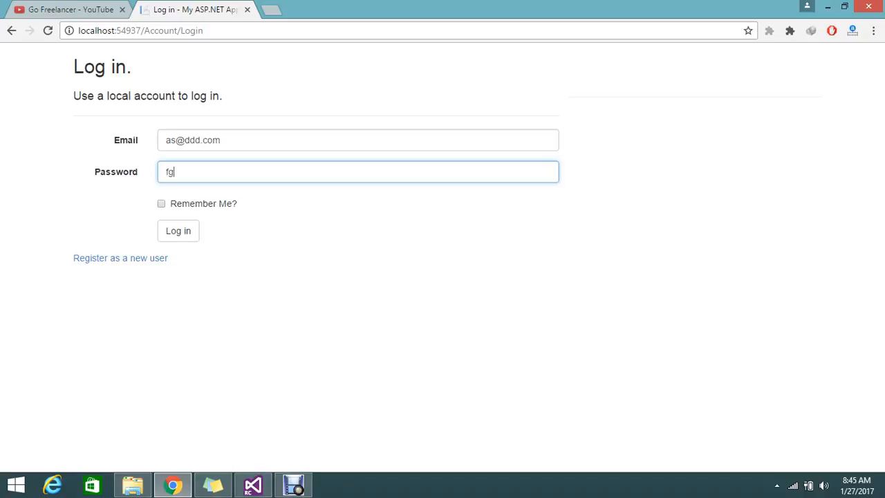
{"action": "type", "text": "hjkl"}
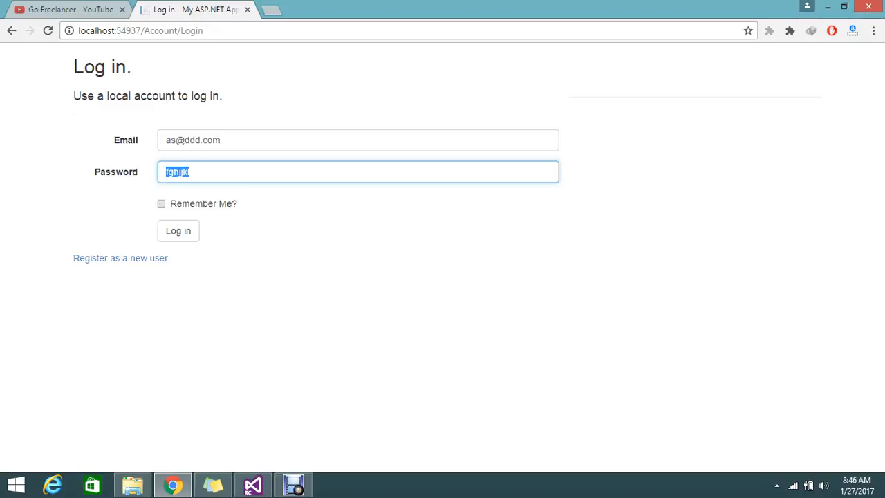
Add [DataType(DataType.Password)] to the Password property in AccountViewModels.cs
{"action": "left_click", "coordinate": [252, 484]}
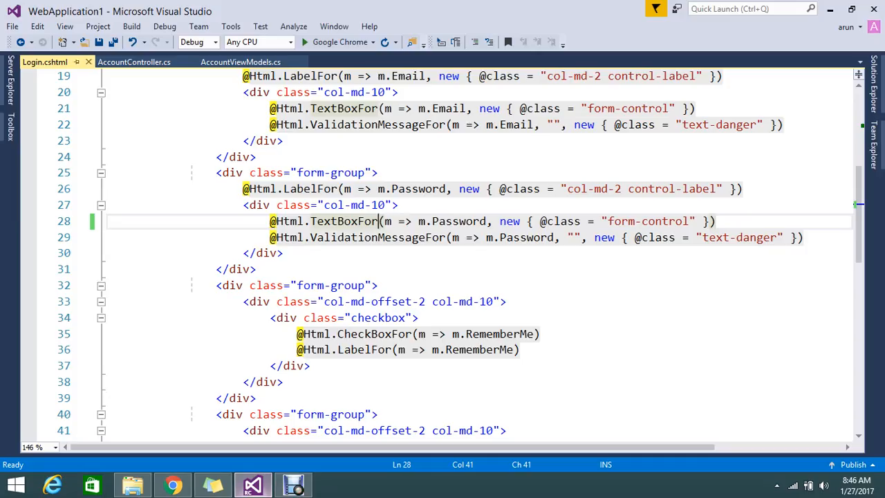
{"action": "mouse_move", "coordinate": [45, 61]}
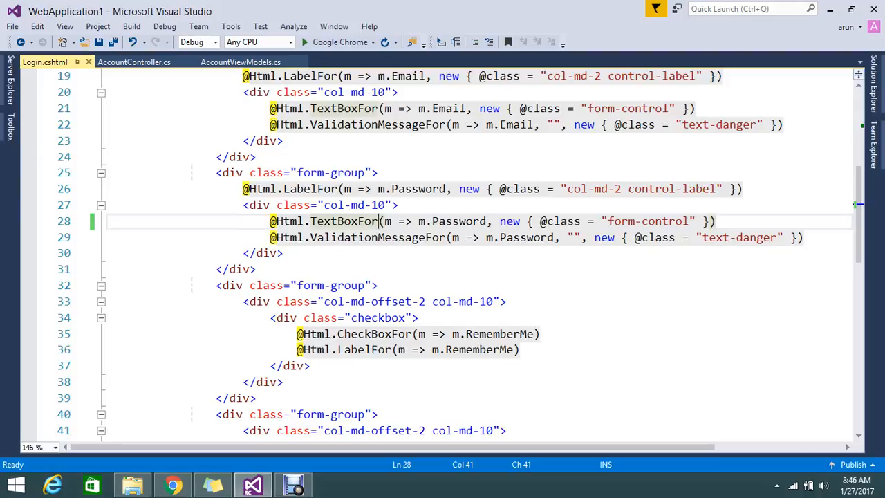
{"action": "mouse_move", "coordinate": [240, 61]}
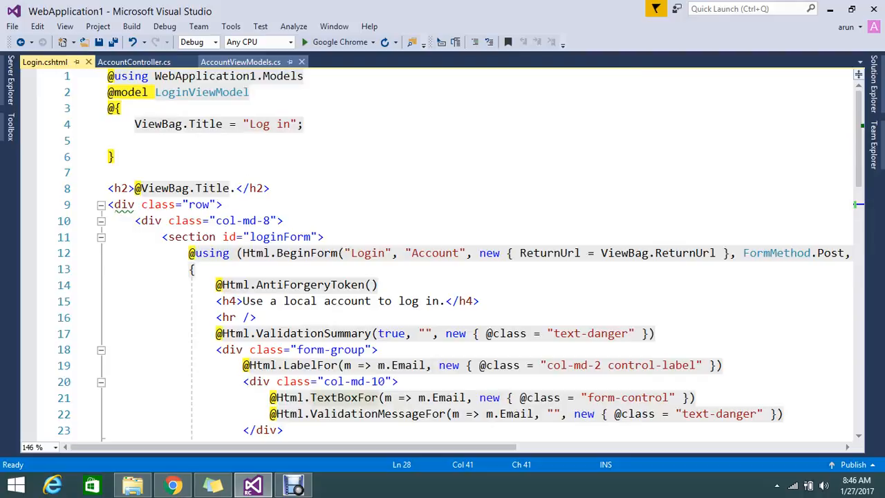
{"action": "left_click", "coordinate": [241, 60]}
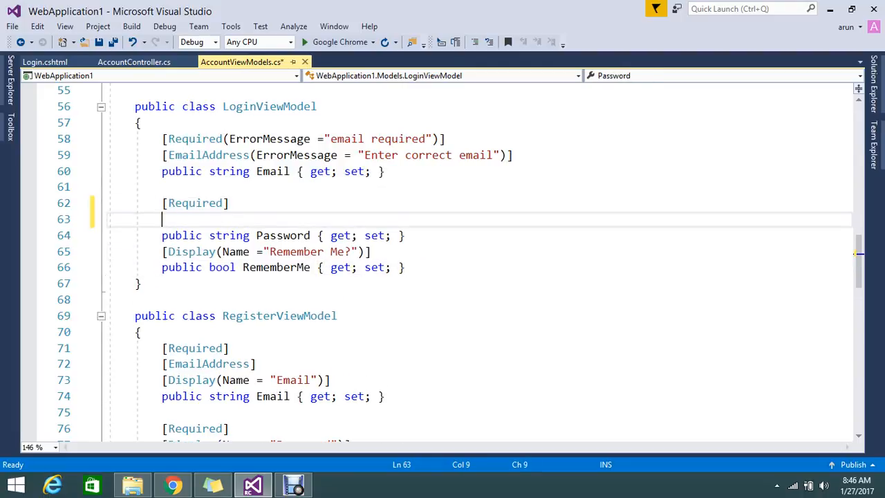
{"action": "type", "text": "da]"}
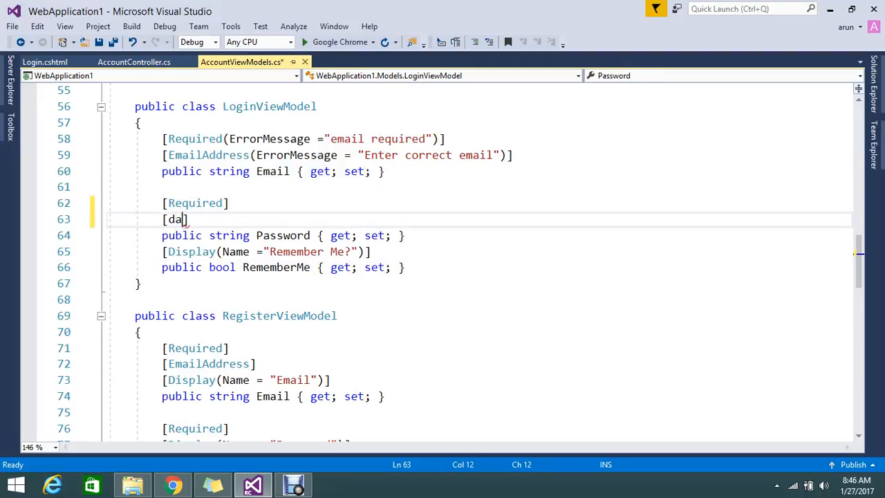
{"action": "type", "text": "taType"}
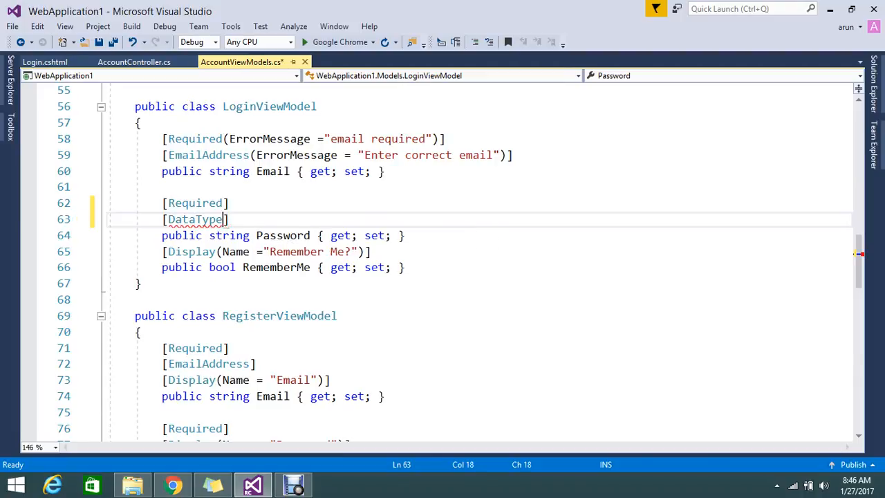
{"action": "type", "text": "("}
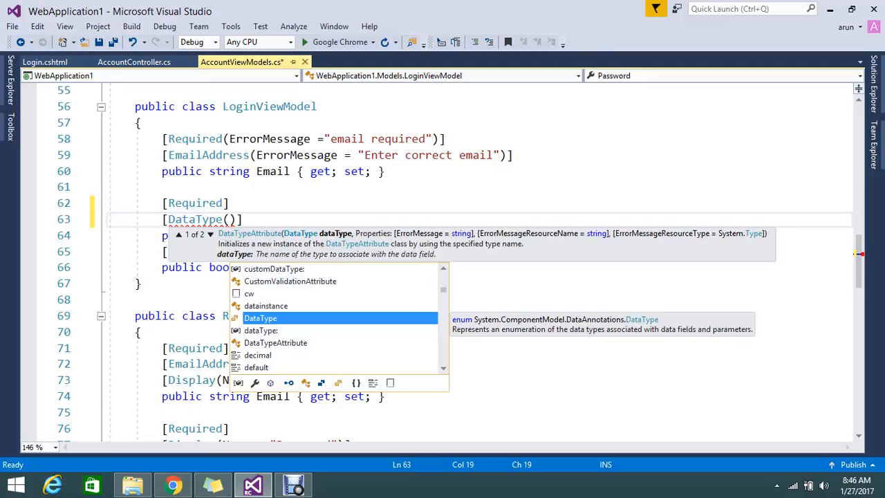
{"action": "type", "text": "DataType."}
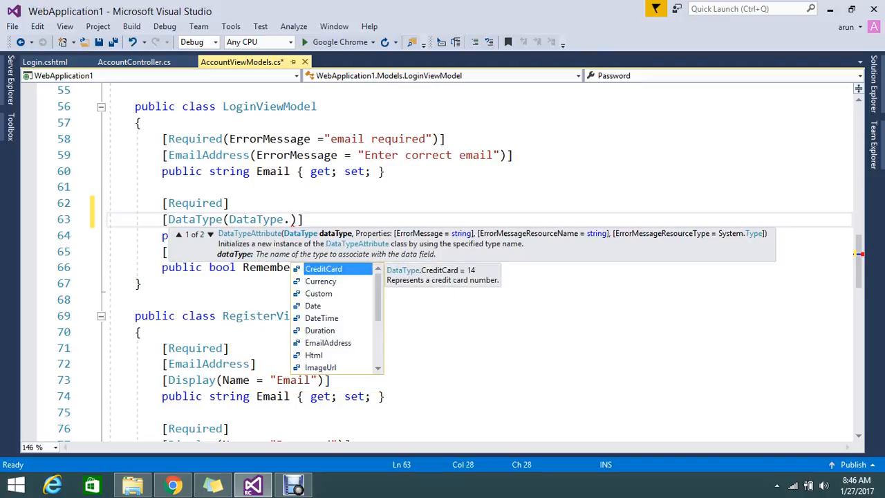
{"action": "type", "text": "Password"}
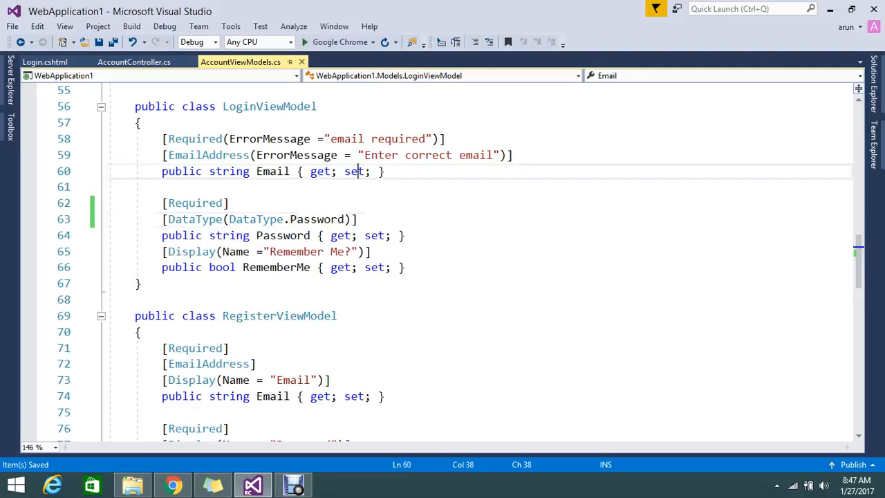
Replace TextBoxFor with PasswordFor on the Password line in Login.cshtml
{"action": "left_click", "coordinate": [45, 61]}
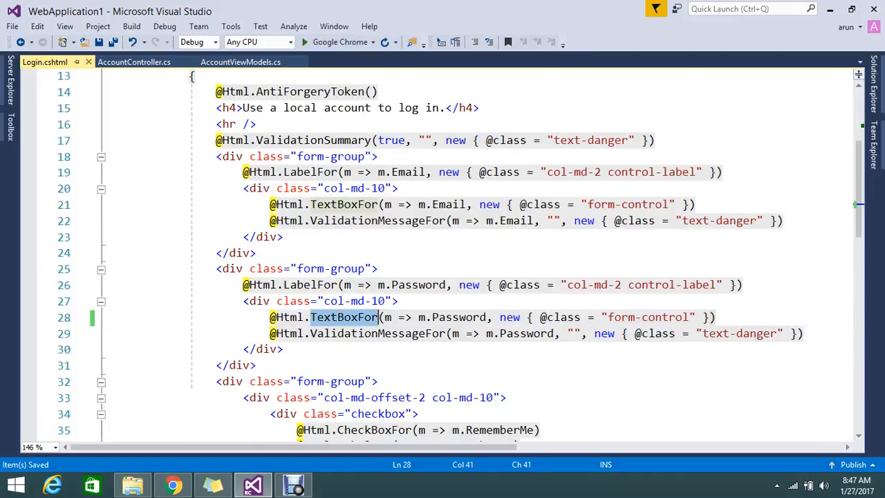
{"action": "key", "text": "Delete"}
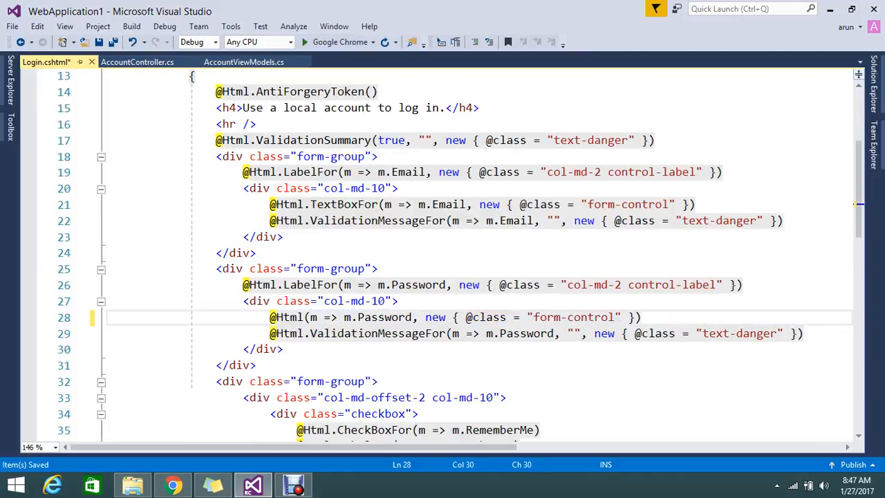
{"action": "type", "text": "p"}
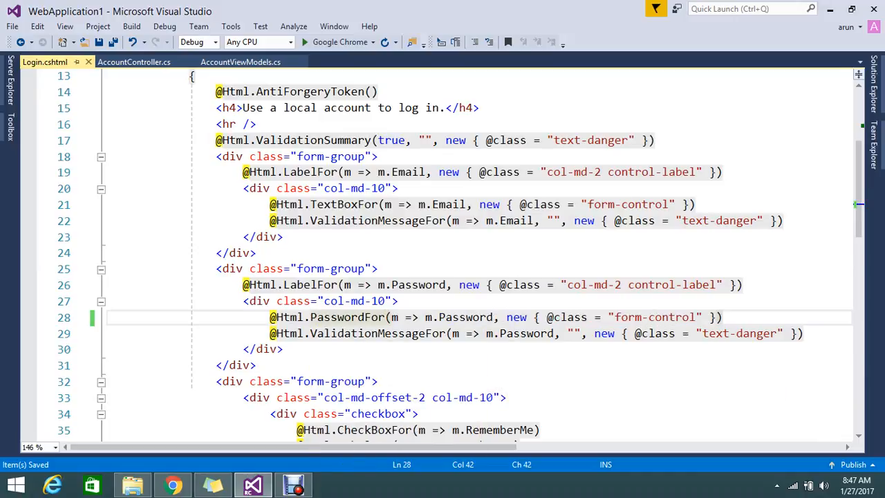
{"action": "scroll", "scroll_direction": "down", "scroll_amount": 3}
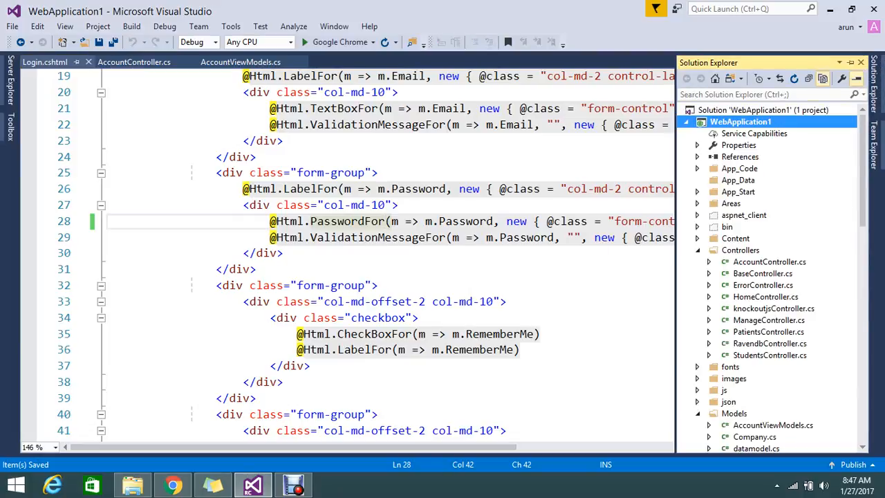
Build the WebApplication1 project from Solution Explorer and return to Chrome
{"action": "right_click", "coordinate": [741, 121]}
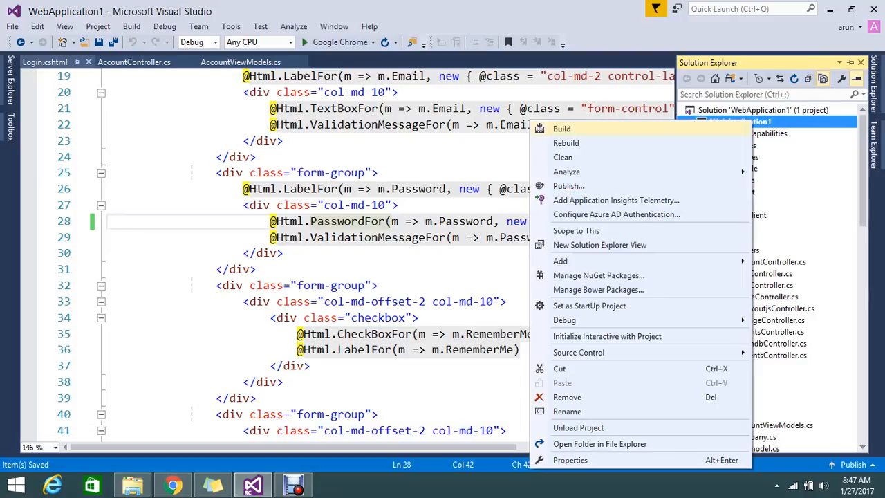
{"action": "left_click", "coordinate": [561, 129]}
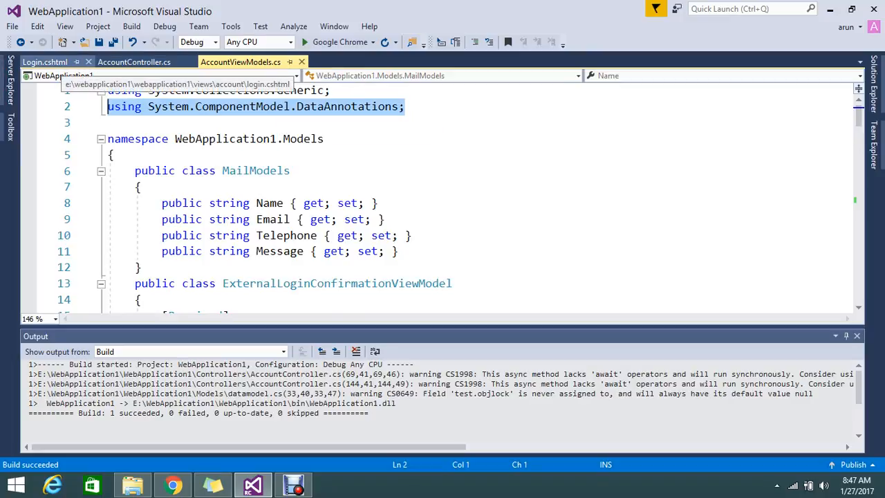
{"action": "left_click", "coordinate": [45, 61]}
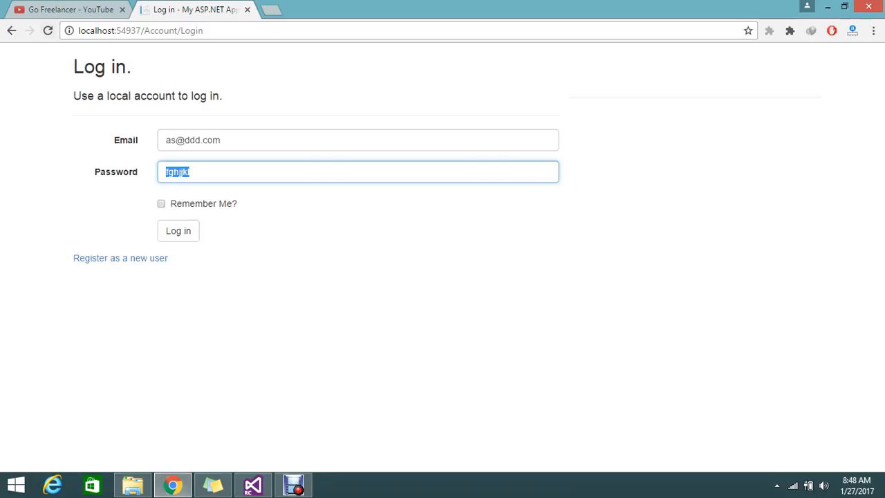
{"action": "left_click", "coordinate": [177, 229]}
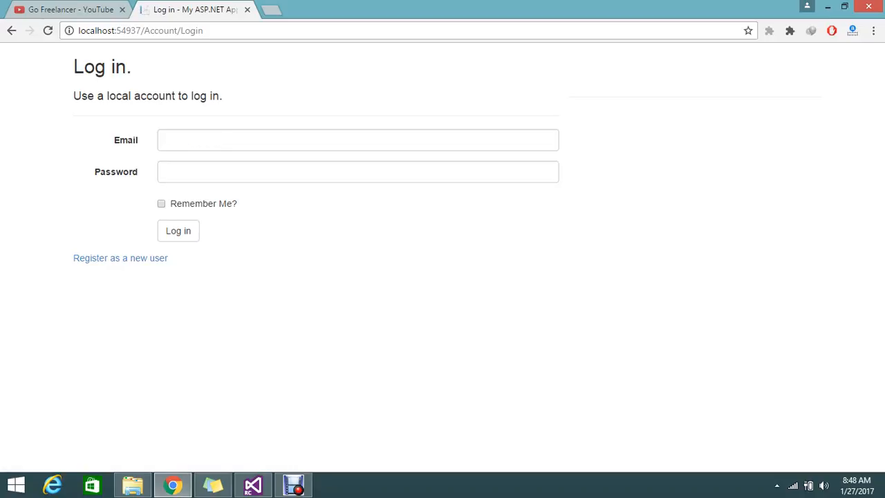
{"action": "left_click", "coordinate": [356, 140]}
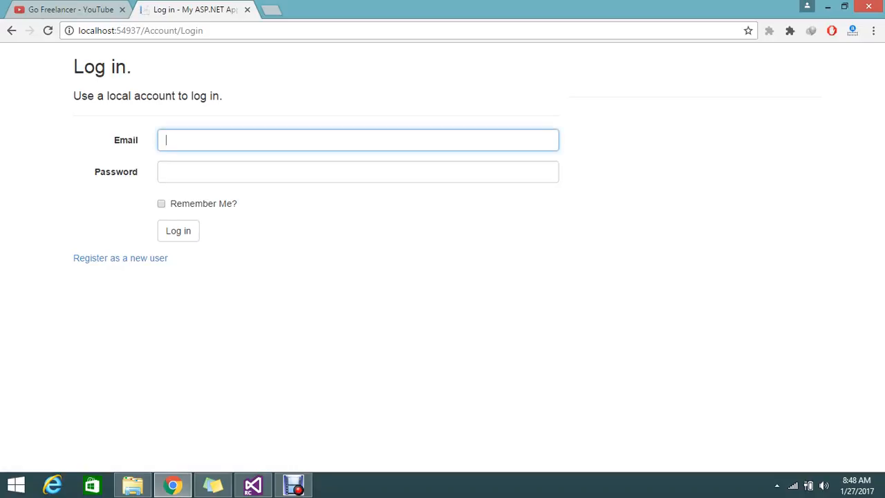
{"action": "type", "text": "as"}
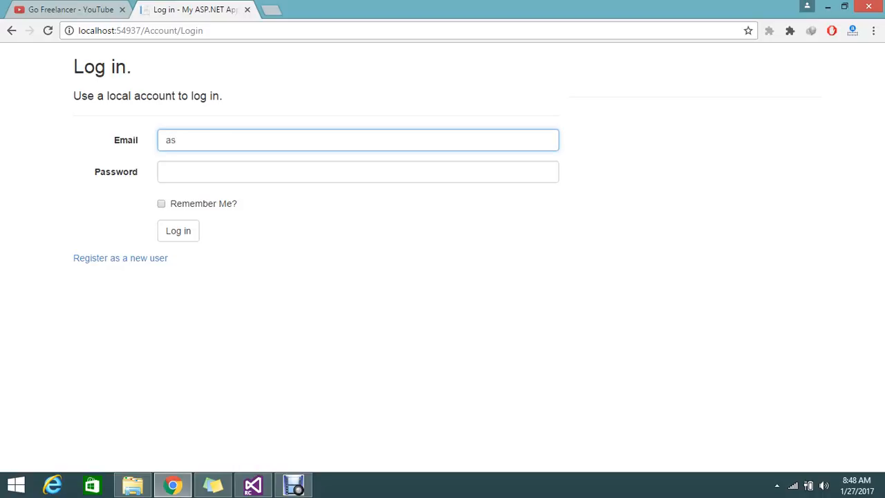
{"action": "type", "text": "@mailinator.com"}
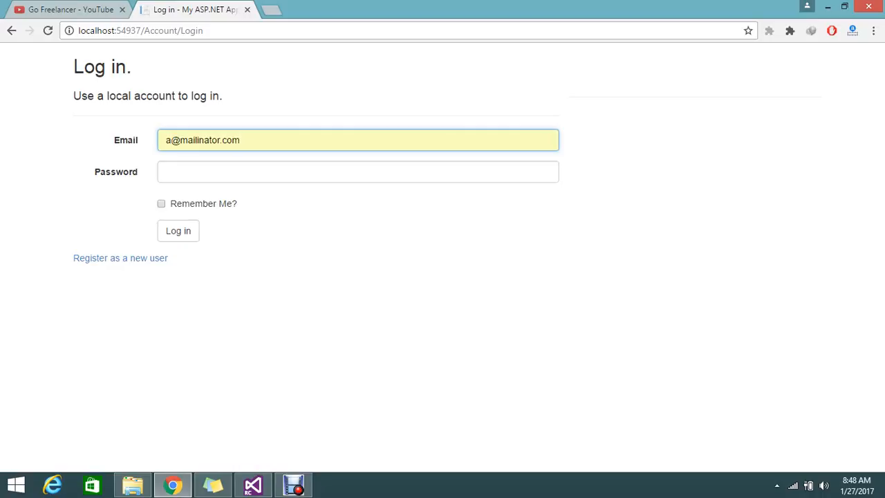
{"action": "left_click", "coordinate": [357, 171]}
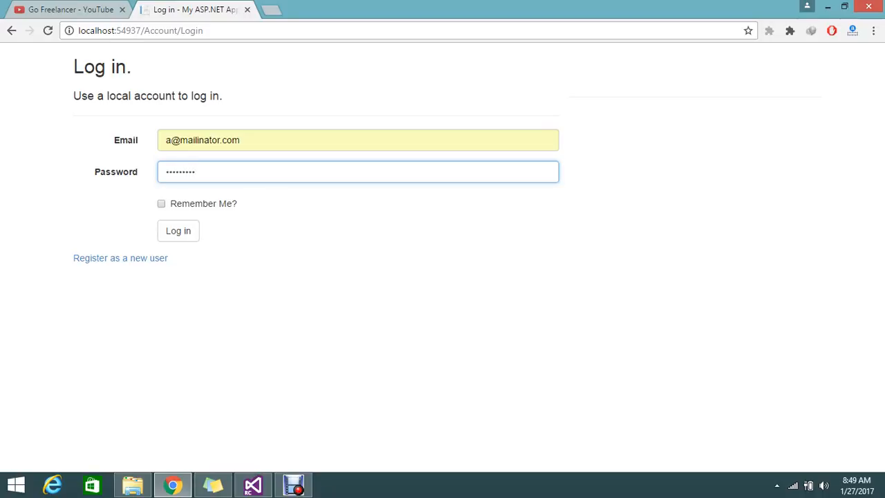
{"action": "type", "text": "••••"}
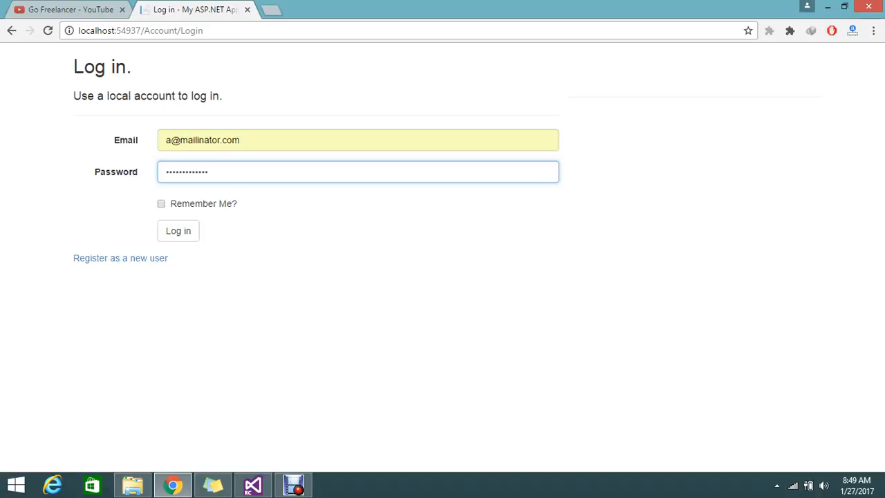
Inspect the Password box to open Chrome DevTools on its markup
{"action": "right_click", "coordinate": [207, 172]}
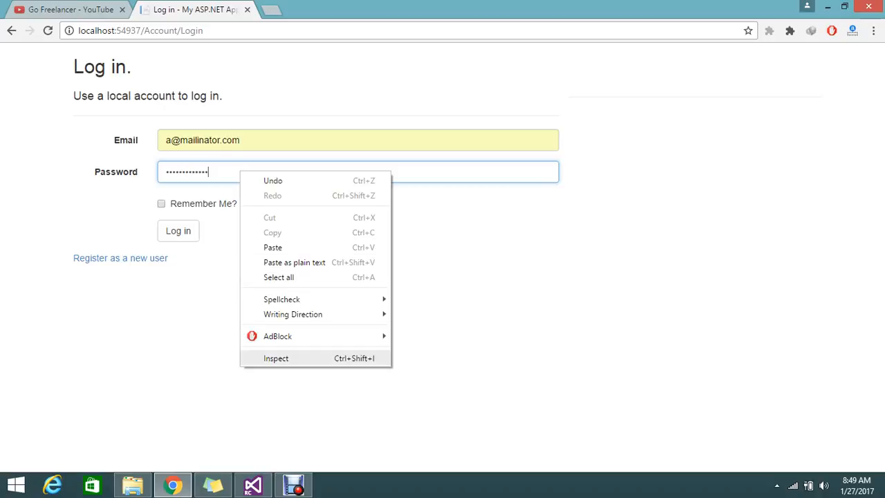
{"action": "left_click", "coordinate": [276, 357]}
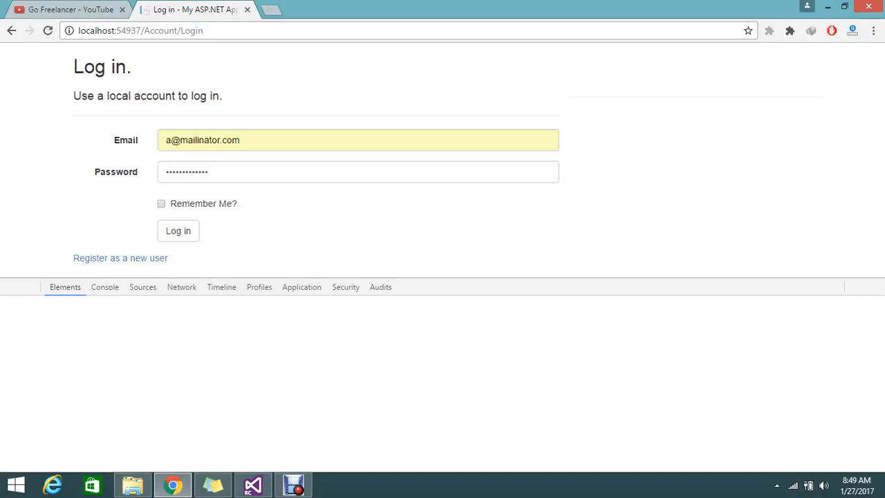